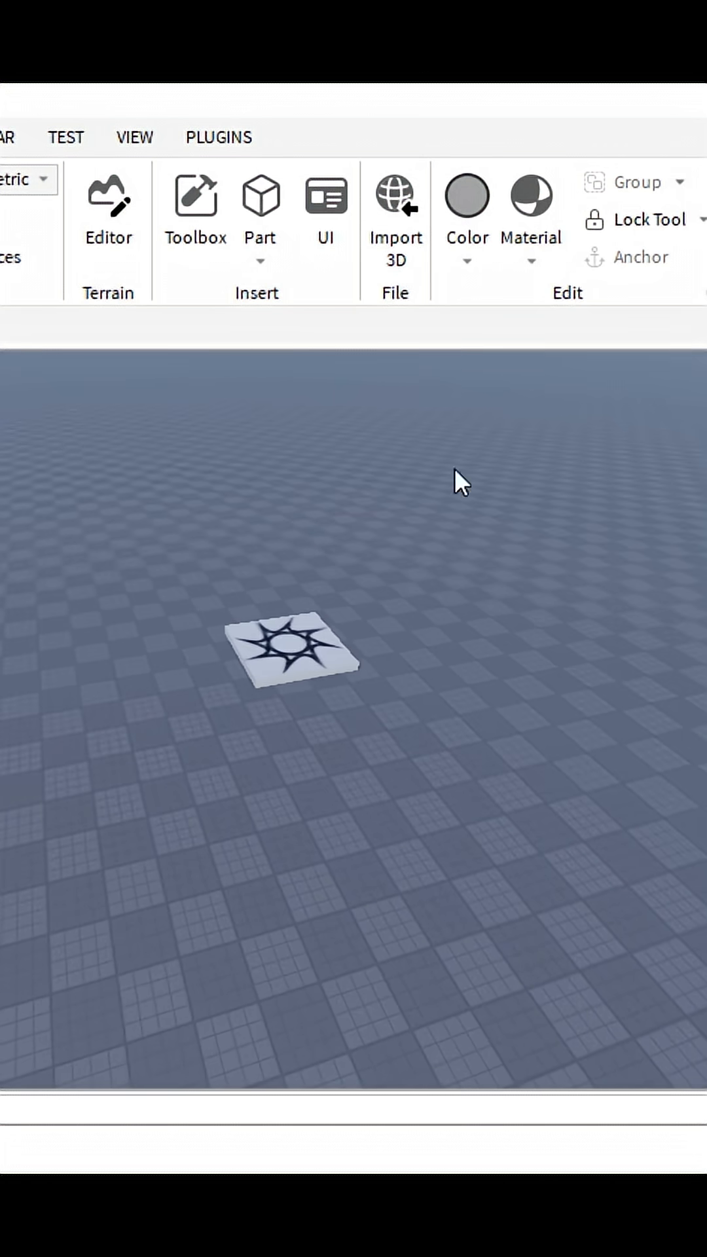
{"action": "mouse_move", "coordinate": [469, 614]}
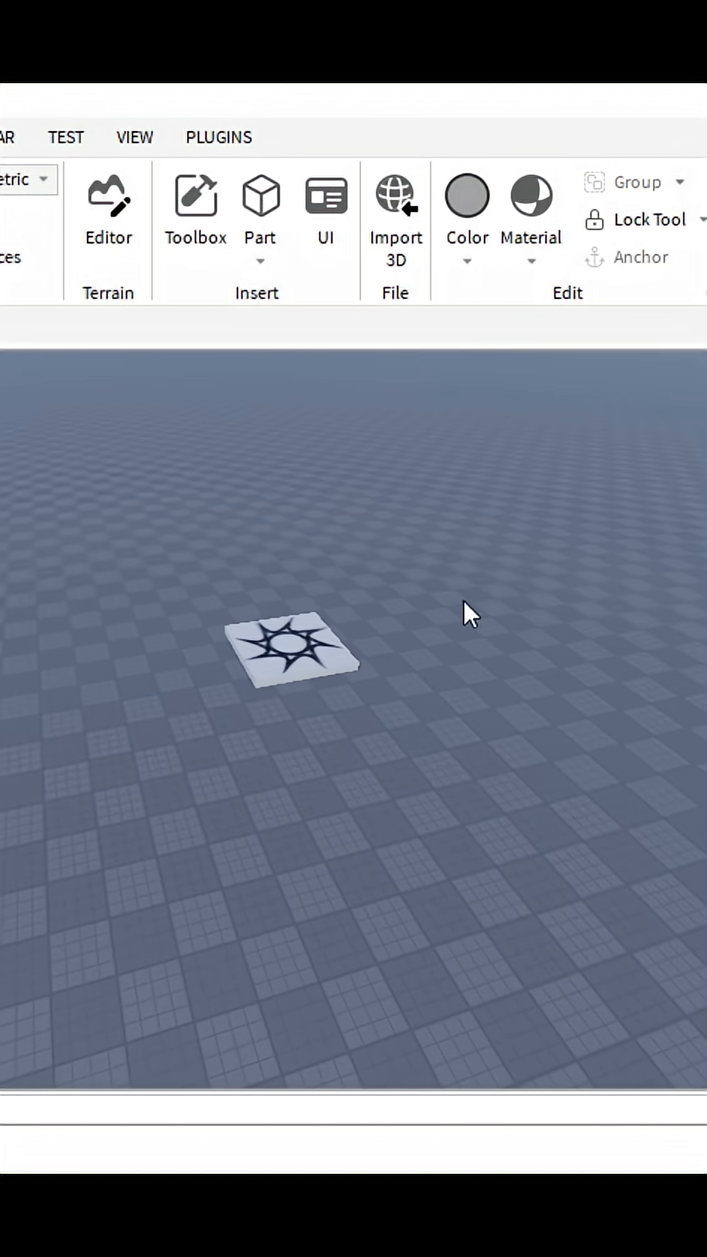
Step: Insert a block part and drag it onto the baseplate beside the star-patterned tile
{"action": "left_click", "coordinate": [293, 650]}
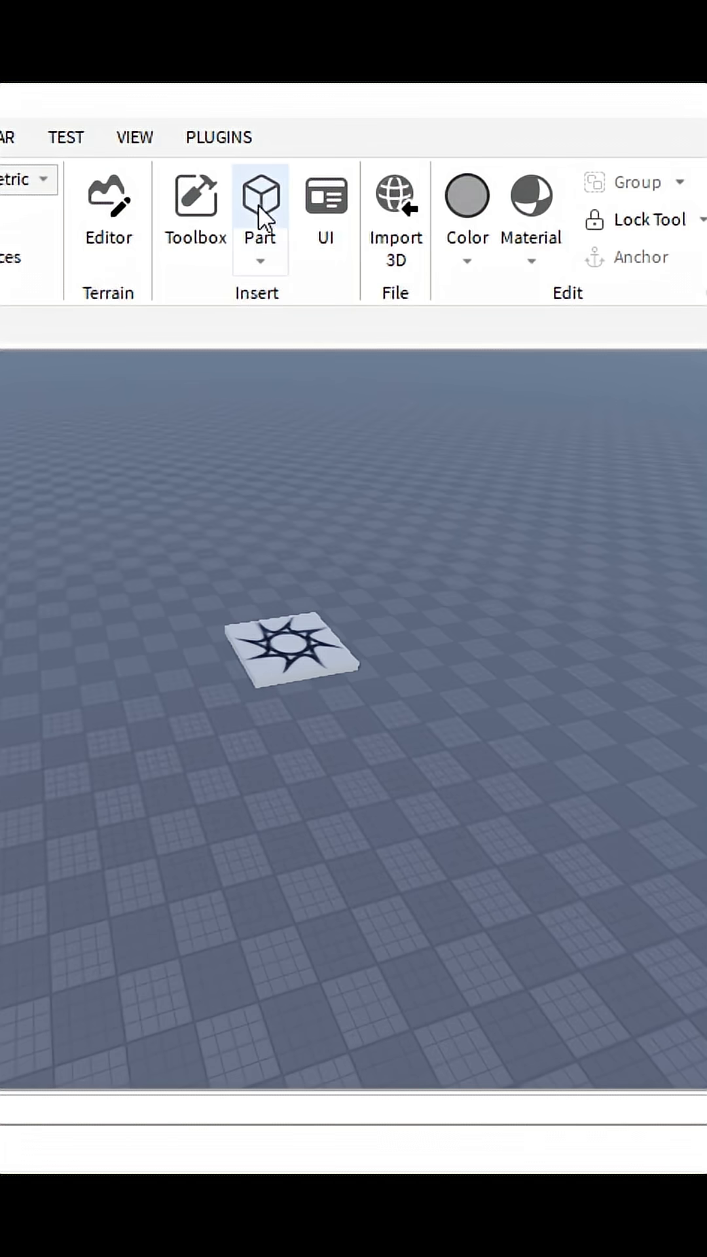
{"action": "left_click", "coordinate": [260, 196]}
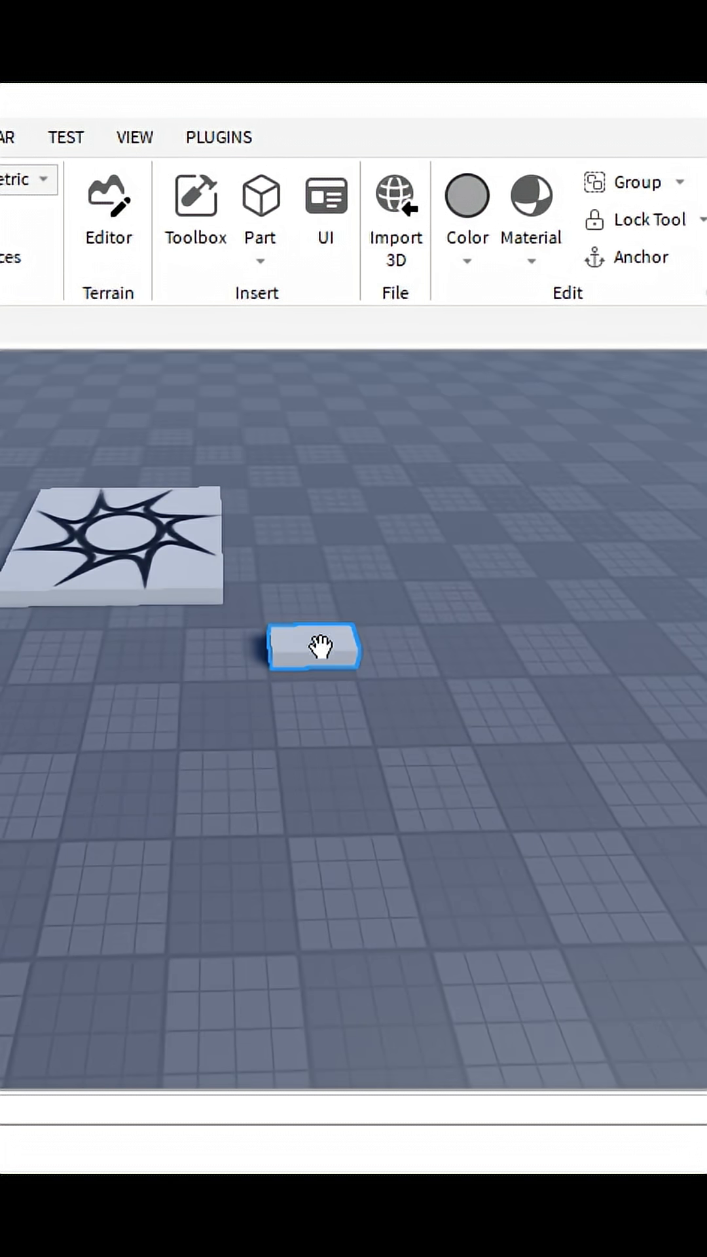
{"action": "left_click_drag", "start_coordinate": [313, 646], "coordinate": [349, 710]}
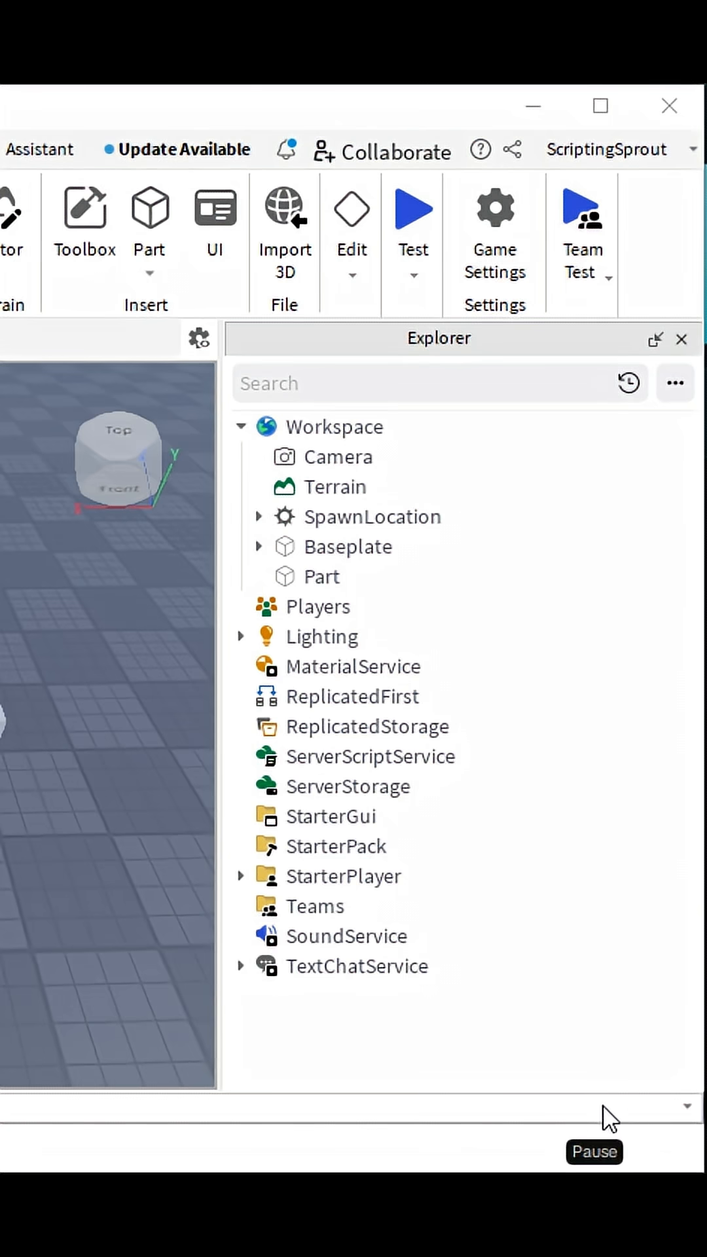
{"action": "mouse_move", "coordinate": [356, 557]}
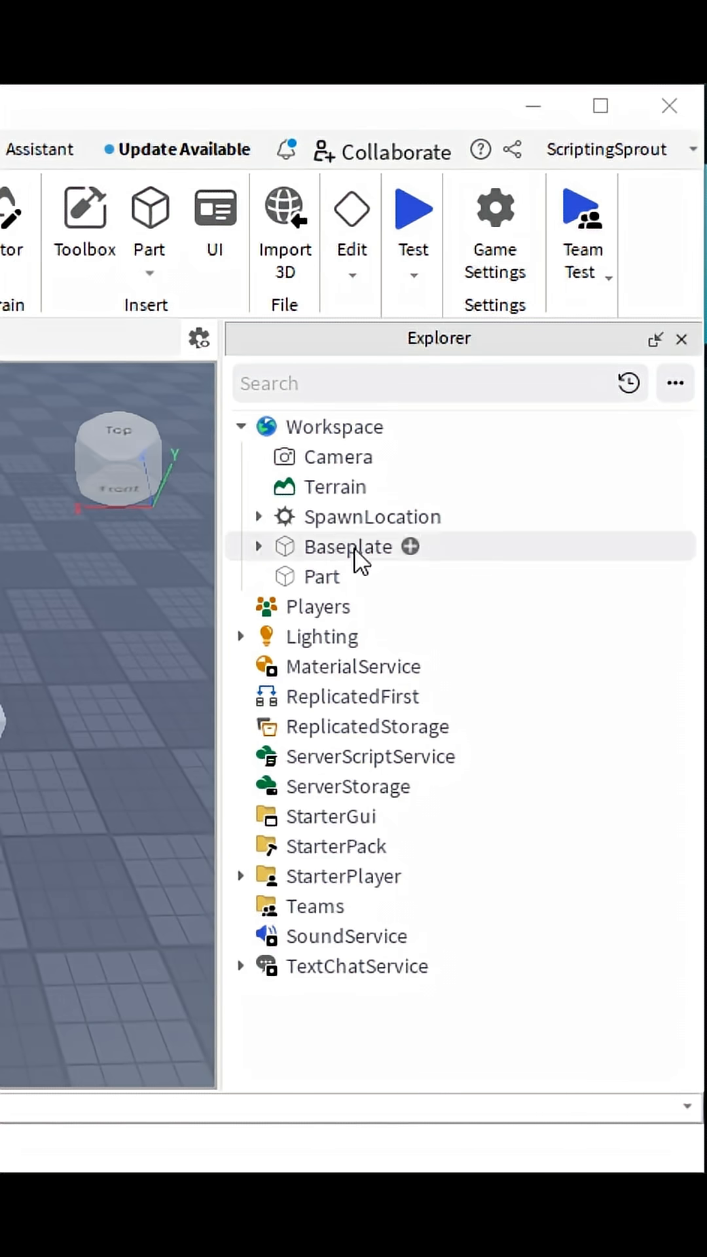
Step: Rename the new Part in Explorer to 'DamageBrick'
{"action": "double_click", "coordinate": [321, 576]}
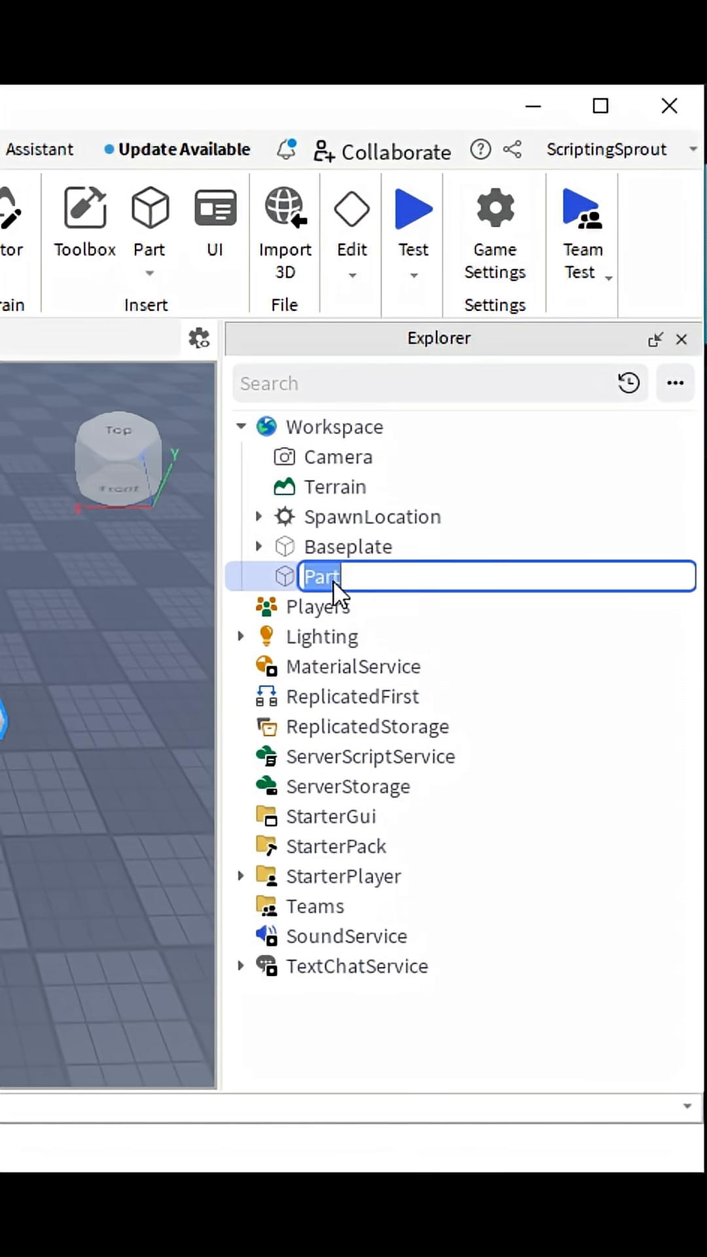
{"action": "type", "text": "D"}
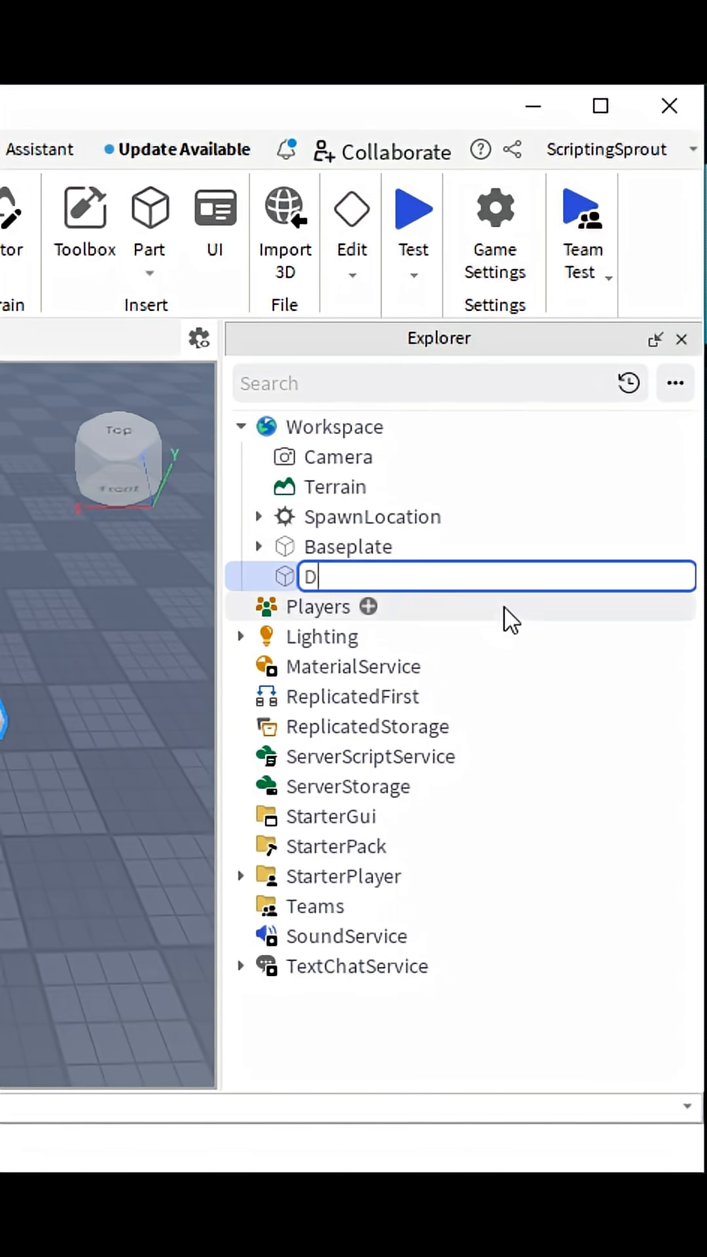
{"action": "type", "text": "amageB"}
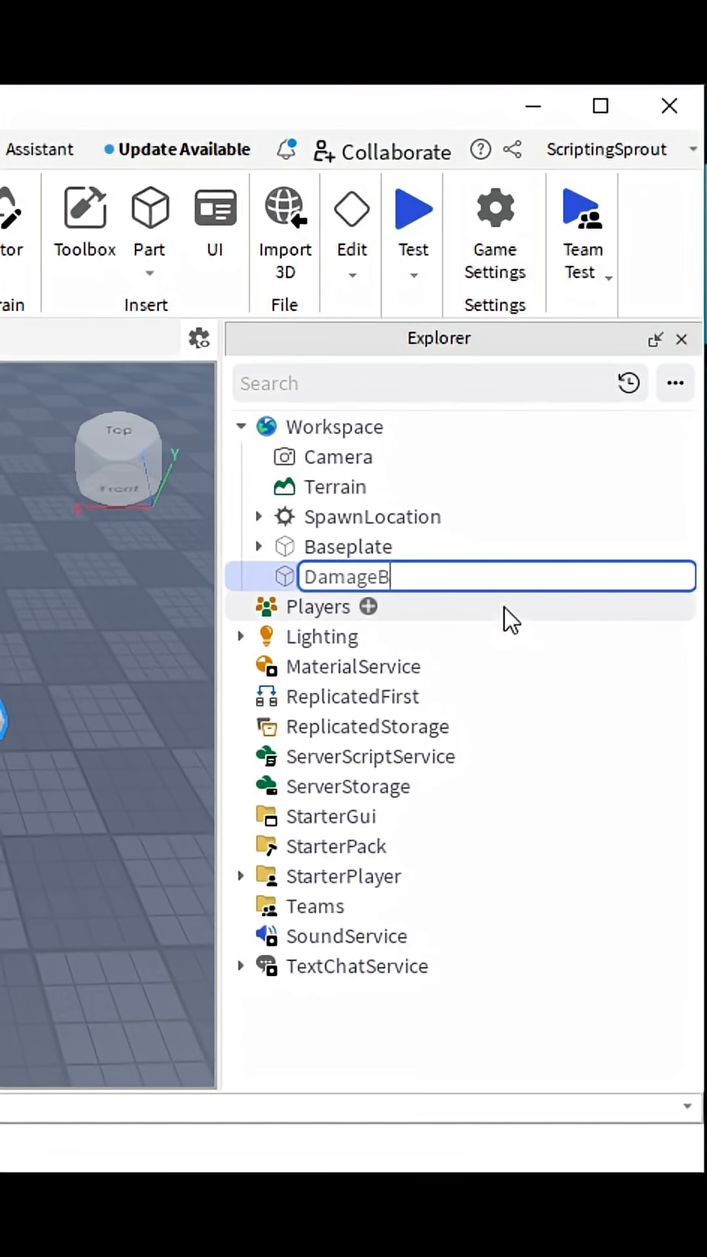
{"action": "type", "text": "rick"}
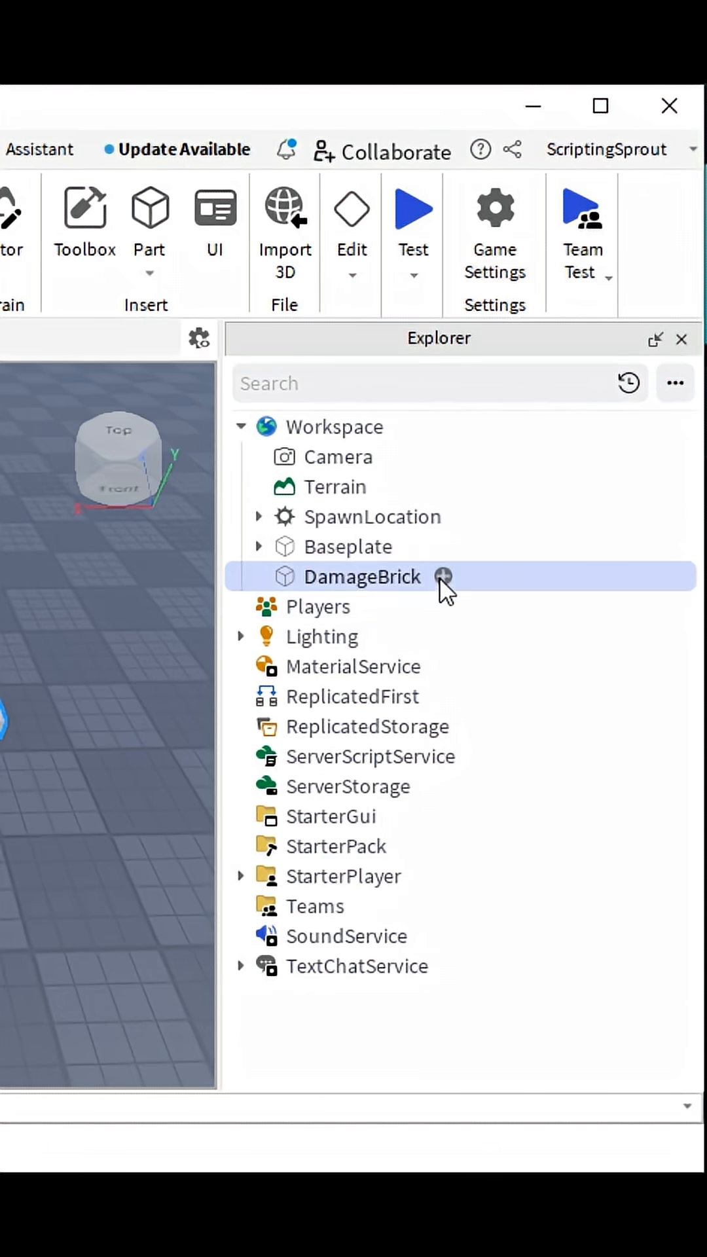
Step: Add a Script child to DamageBrick and open it in the editor
{"action": "left_click", "coordinate": [444, 576]}
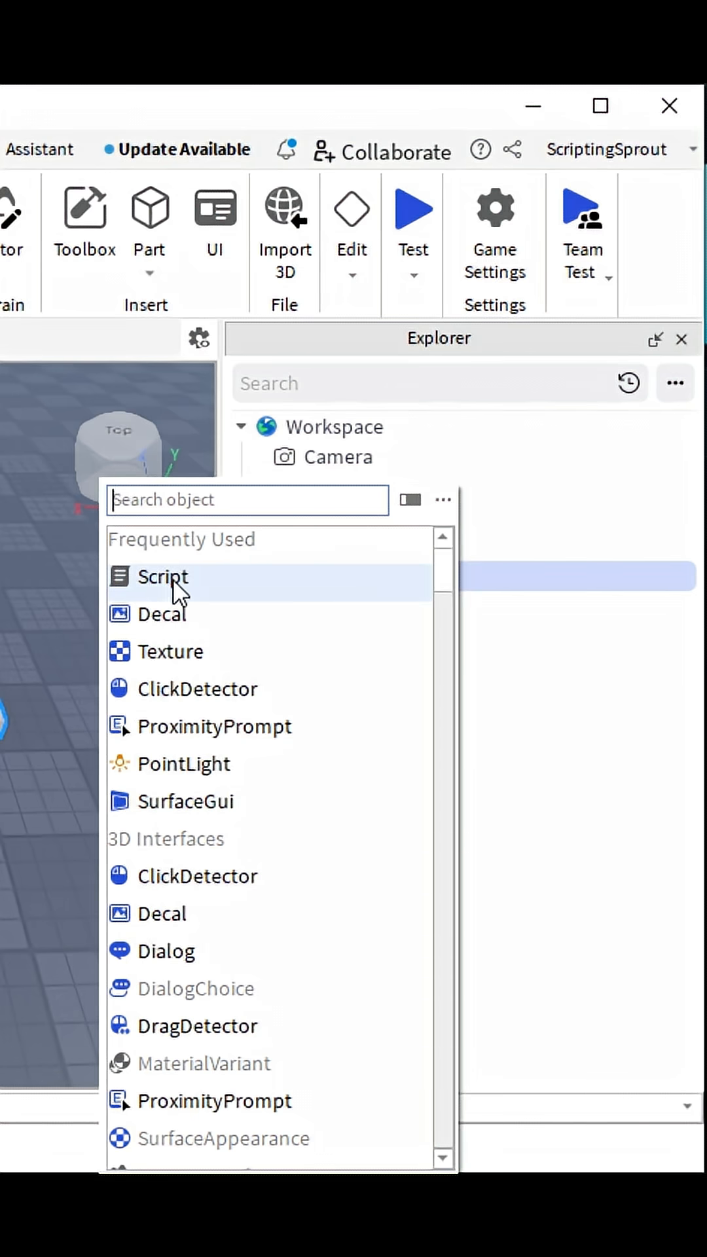
{"action": "left_click", "coordinate": [163, 577]}
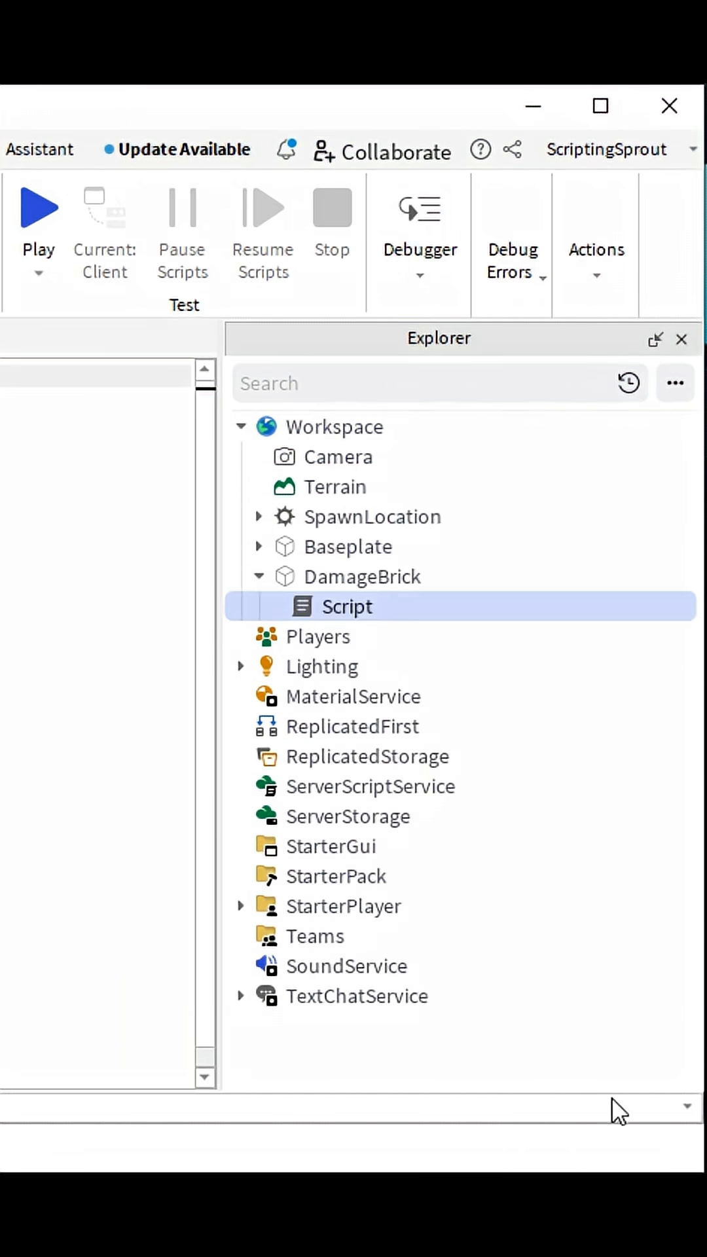
{"action": "double_click", "coordinate": [347, 606]}
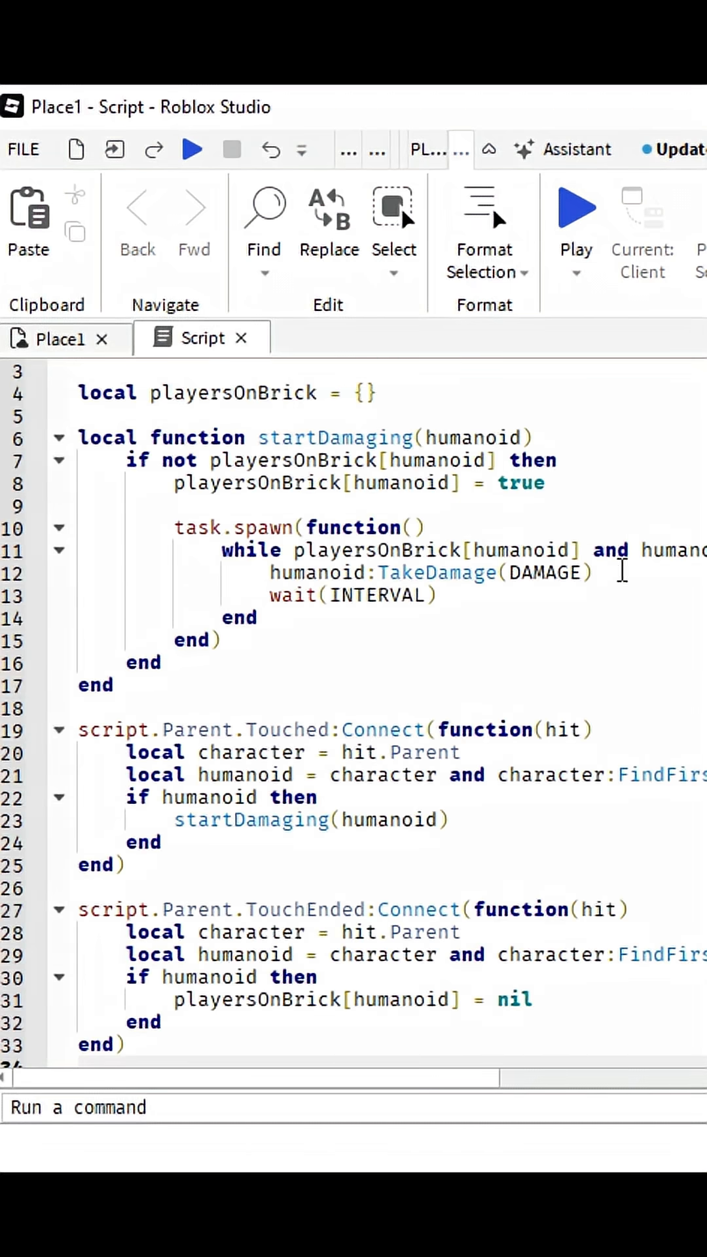
Step: Scroll through the damage-over-time script, then start a Play test
{"action": "scroll", "scroll_direction": "down", "scroll_amount": 3}
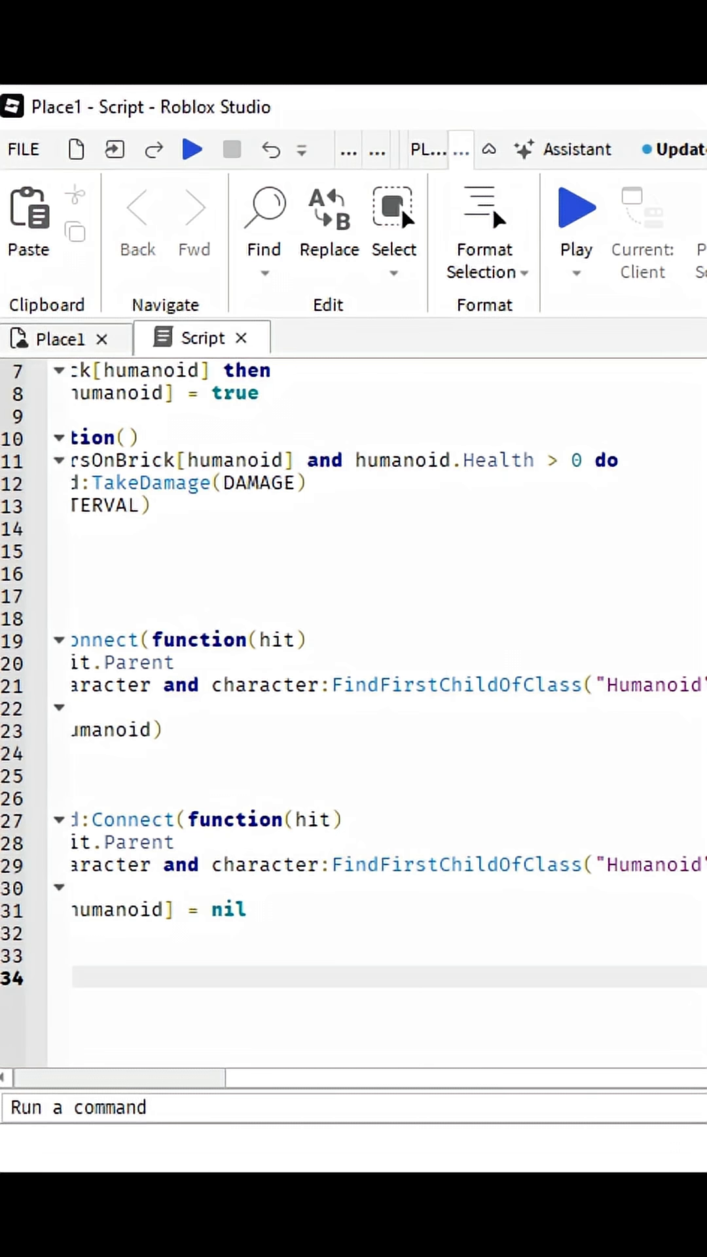
{"action": "scroll", "scroll_direction": "up", "scroll_amount": 3}
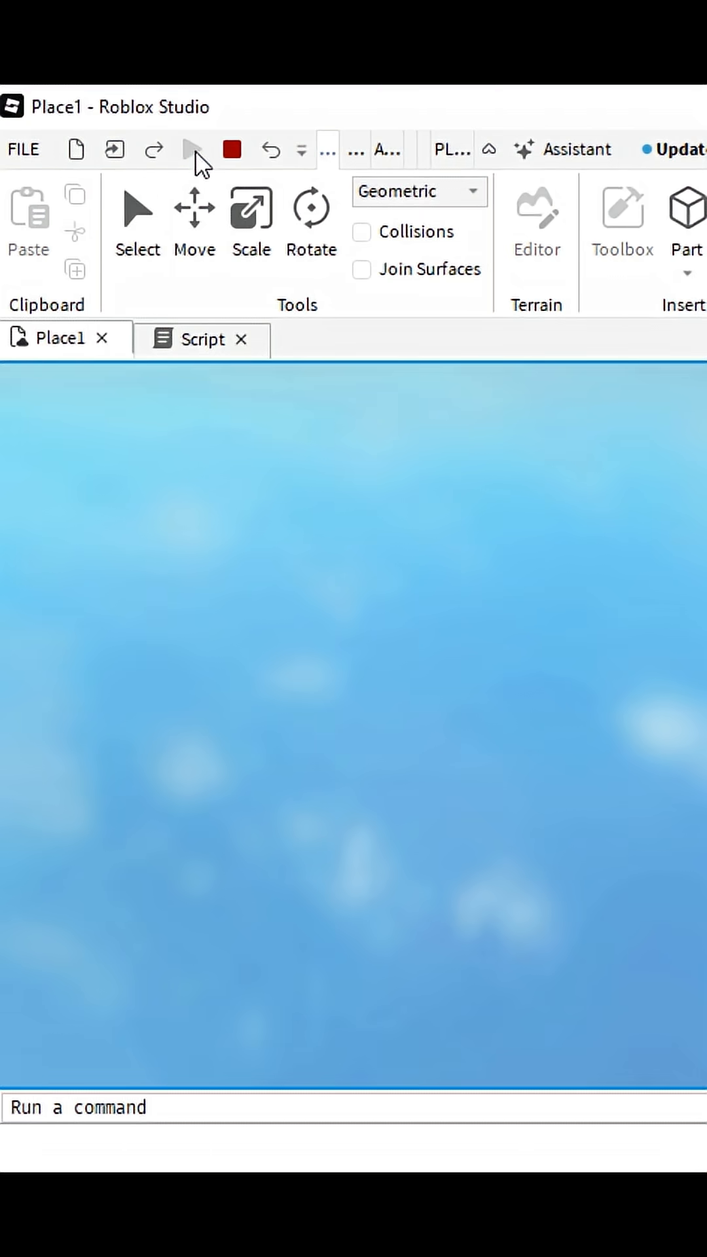
{"action": "left_click", "coordinate": [193, 150]}
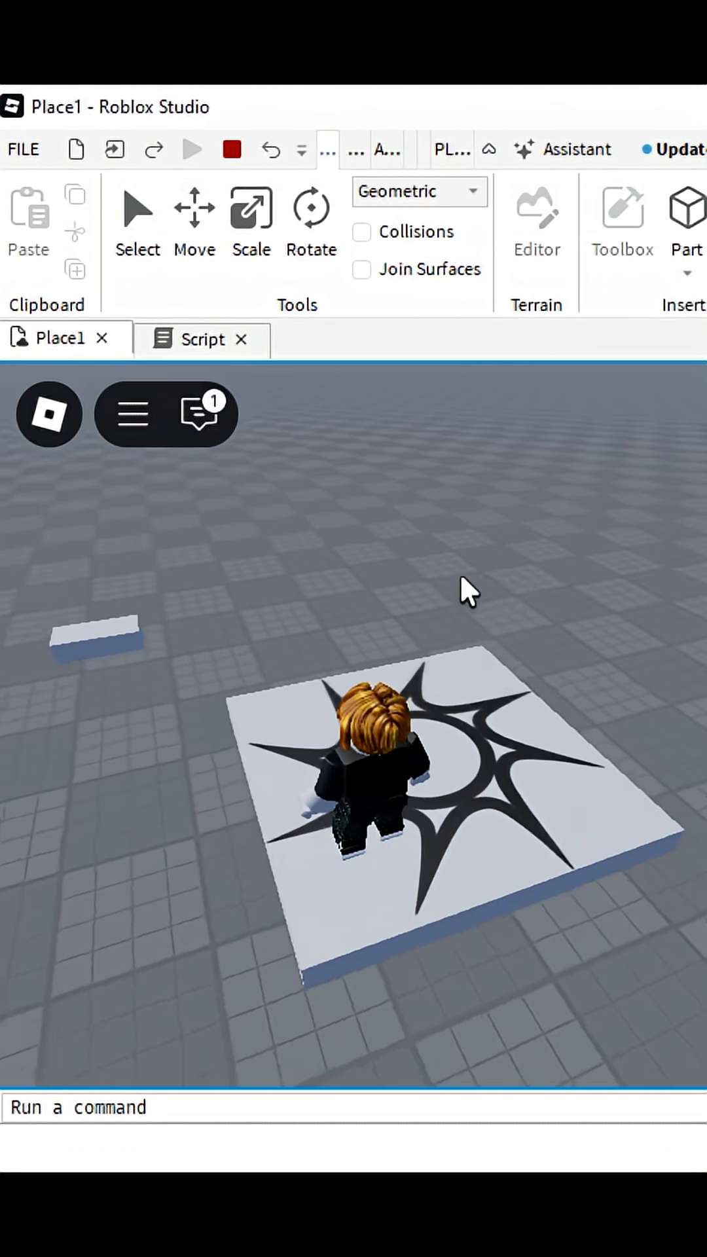